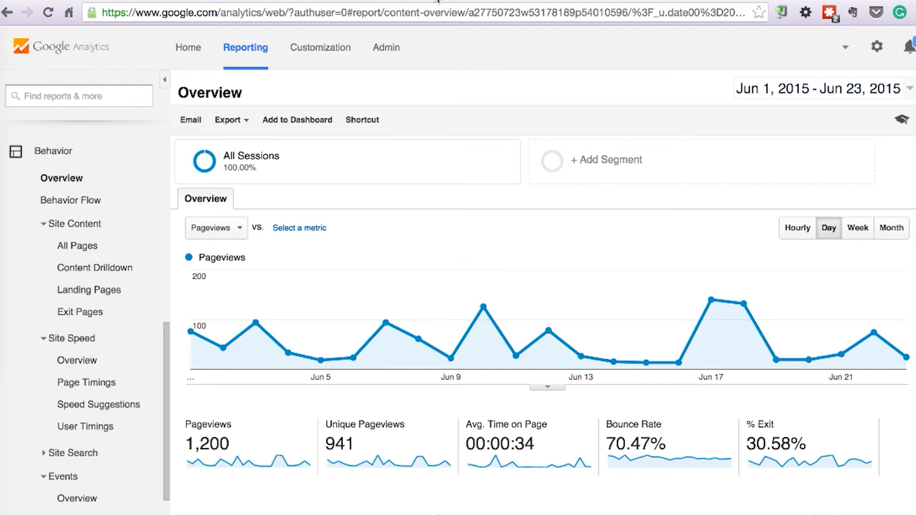
{"action": "mouse_move", "coordinate": [391, 248]}
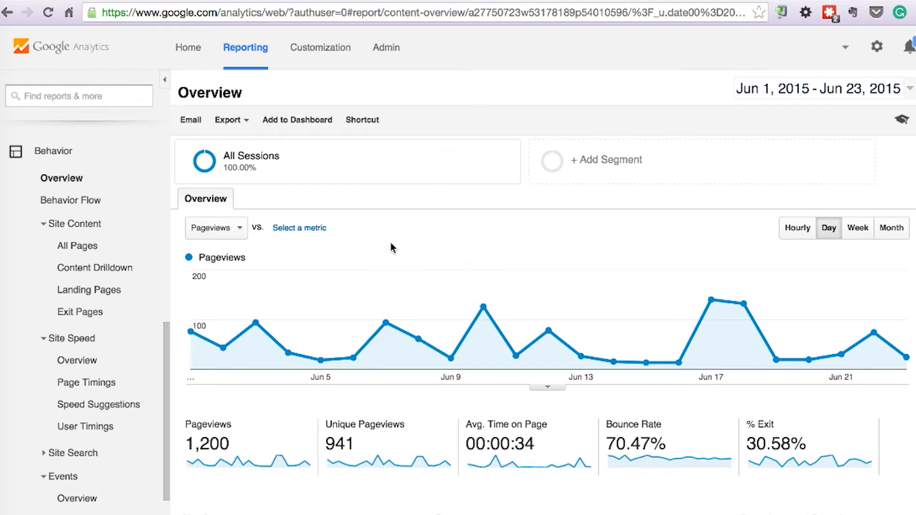
Step: Scroll through the Behavior Overview and the All Pages pageview table for June 1–23, 2015
{"action": "scroll", "scroll_direction": "down", "scroll_amount": 3}
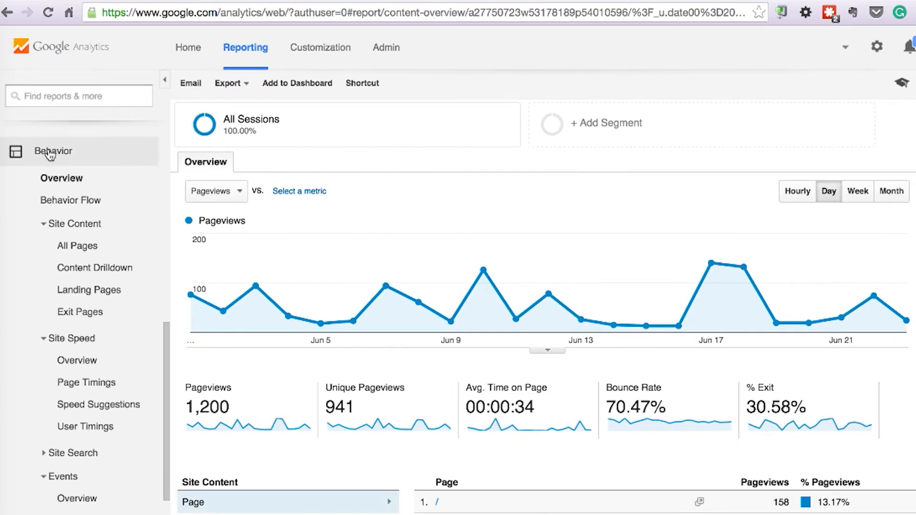
{"action": "mouse_move", "coordinate": [50, 159]}
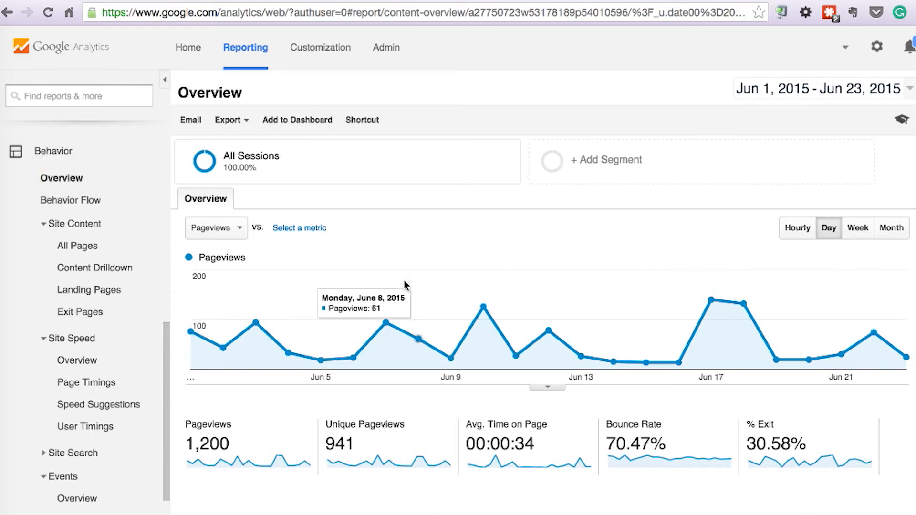
{"action": "mouse_move", "coordinate": [607, 276]}
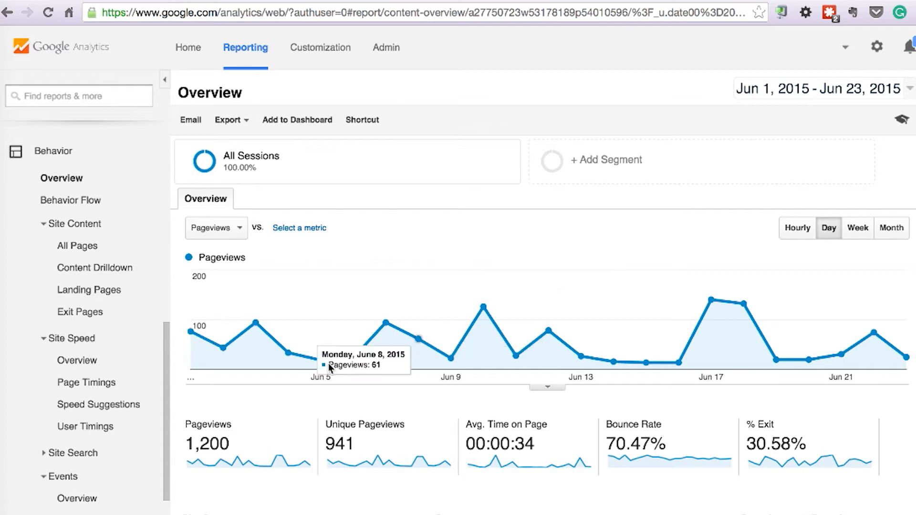
{"action": "mouse_move", "coordinate": [542, 457]}
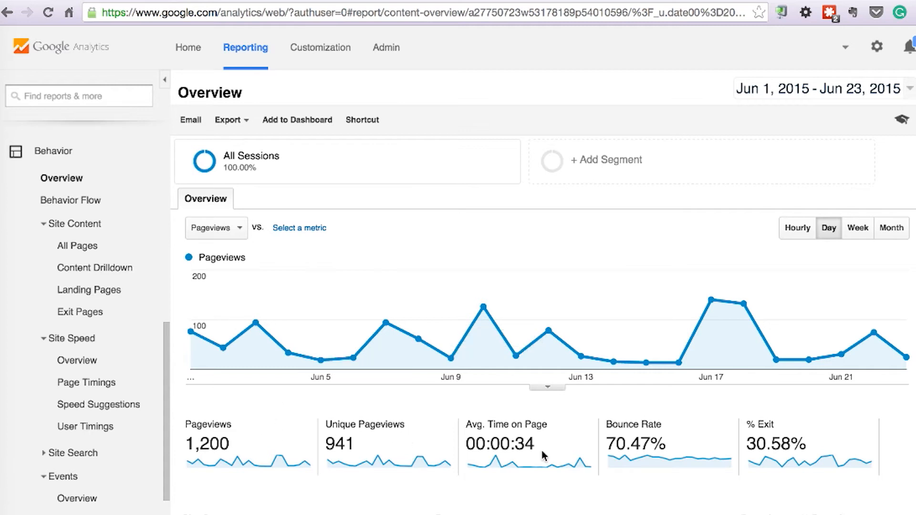
{"action": "scroll", "scroll_direction": "down", "scroll_amount": 3}
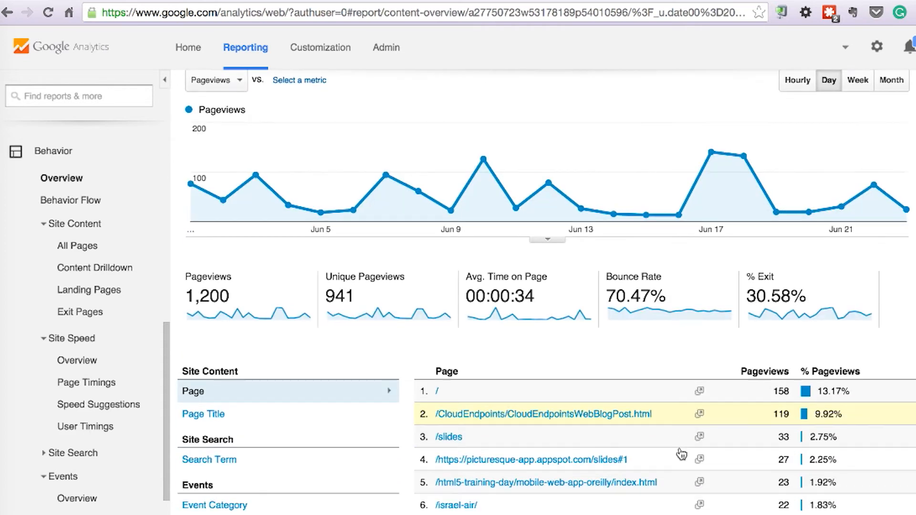
{"action": "scroll", "scroll_direction": "down", "scroll_amount": 3}
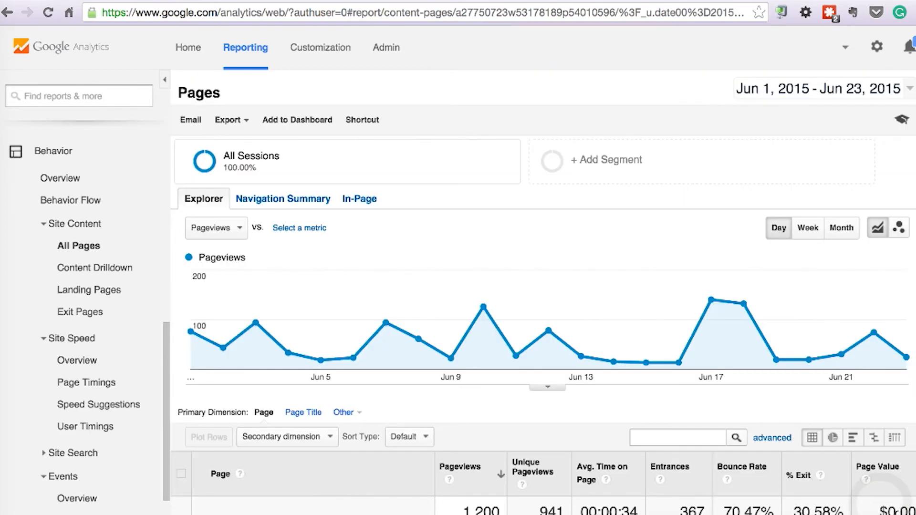
Step: Scroll the All Pages table, then switch to the Behavior Flow diagram of visitor paths
{"action": "scroll", "scroll_direction": "down", "scroll_amount": 3}
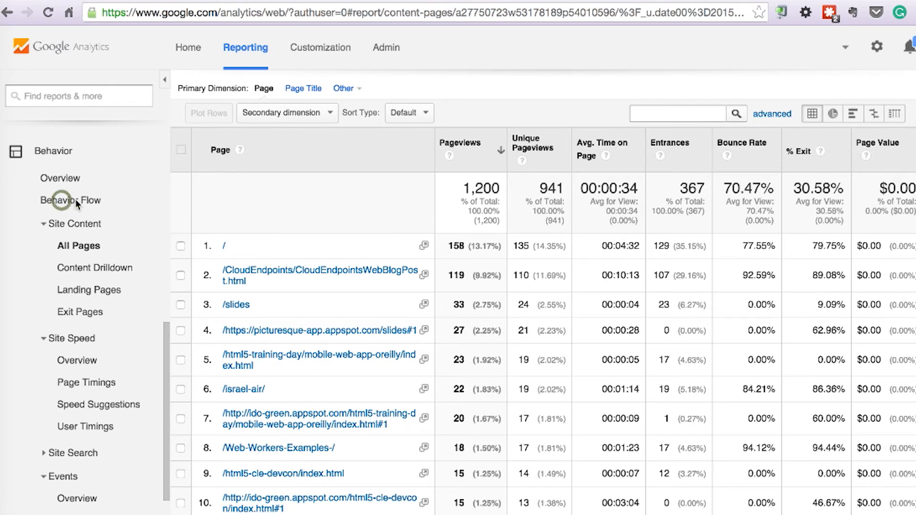
{"action": "left_click", "coordinate": [71, 200]}
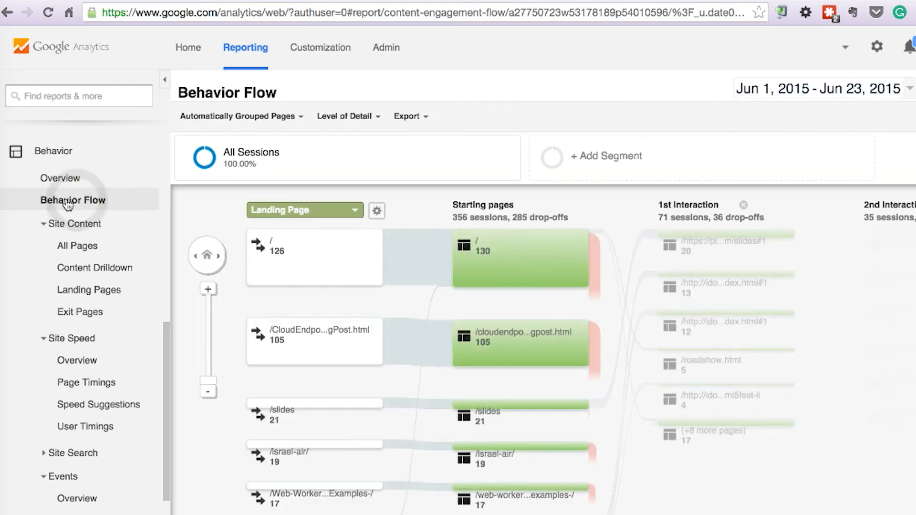